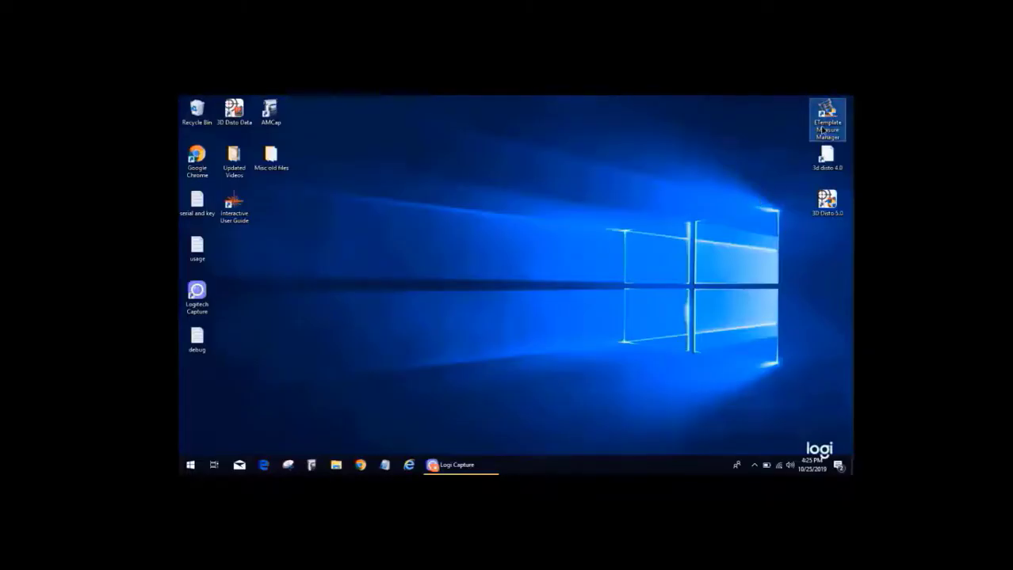
Launch ETemplate Measure Manager from its desktop shortcut
double_click(827, 111)
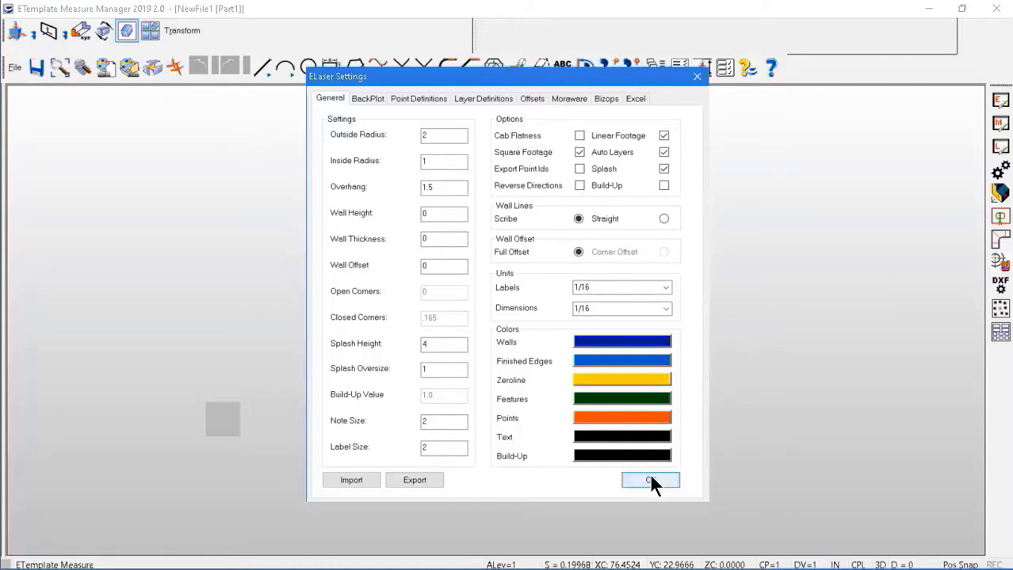
Accept the ELaser General settings as they are
click(649, 480)
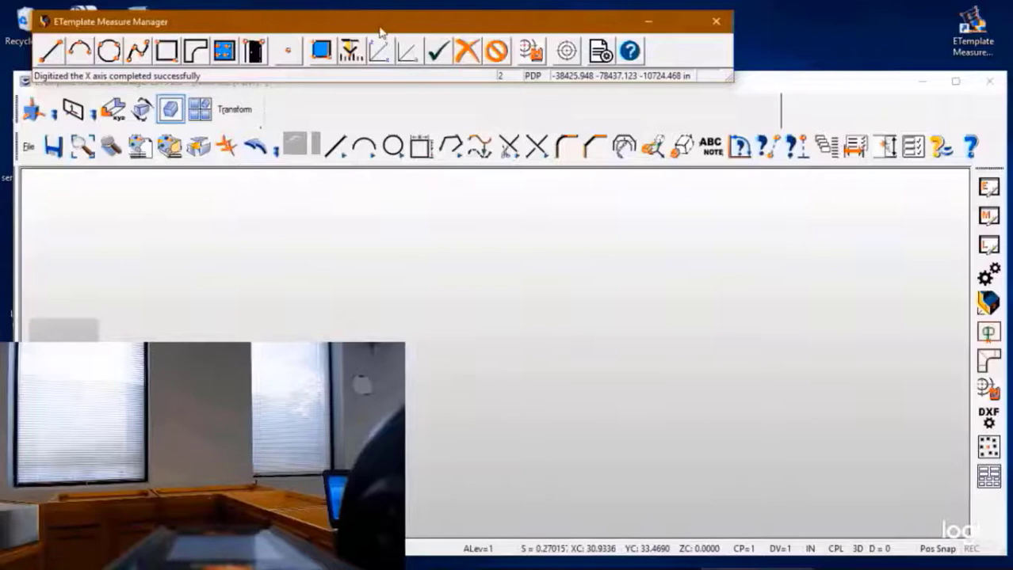
Bring up the laser toolbar to complete X-axis digitizing
click(191, 51)
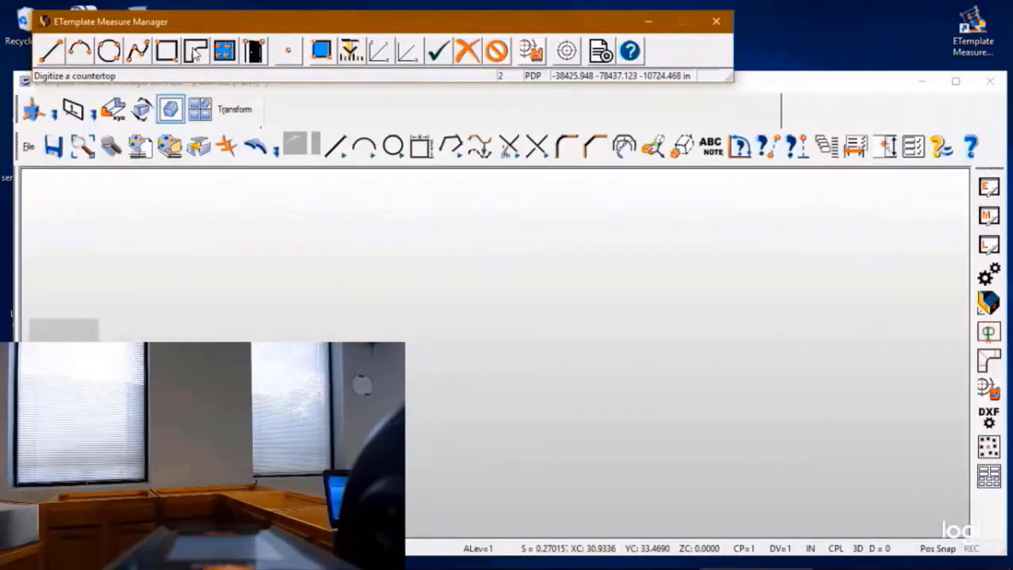
click(192, 49)
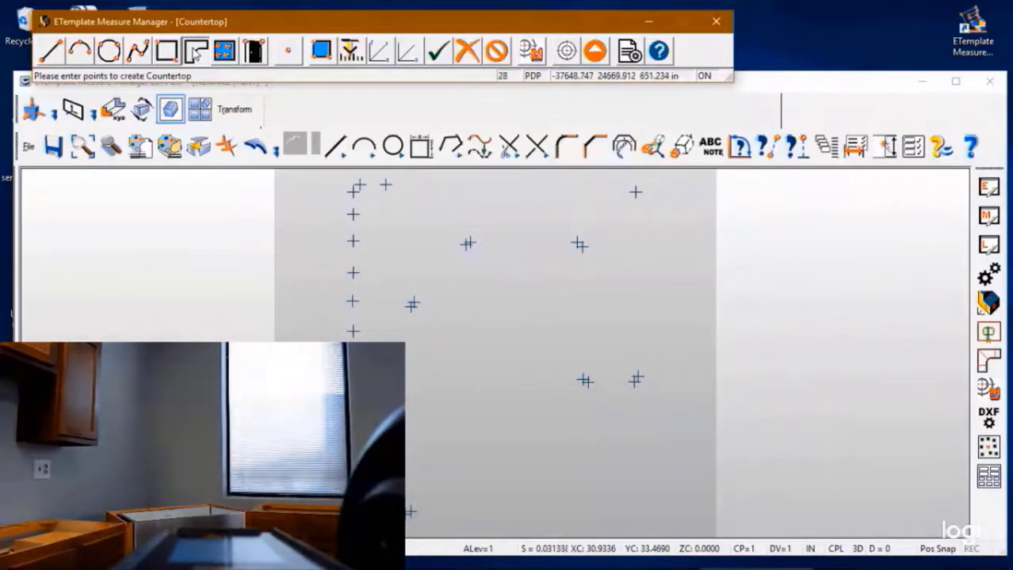
Record four more laser points along the countertop's back wall
click(417, 185)
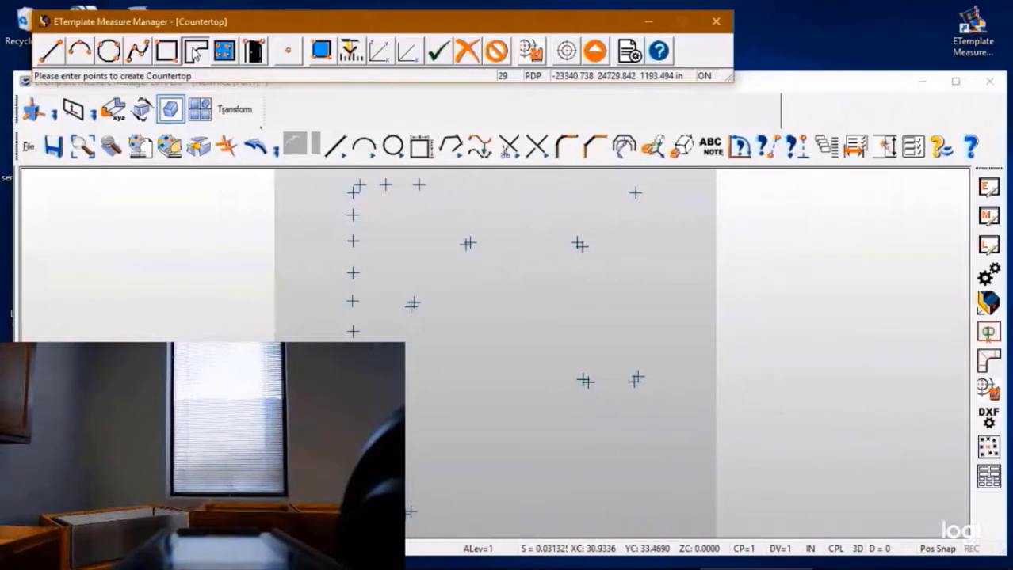
click(470, 186)
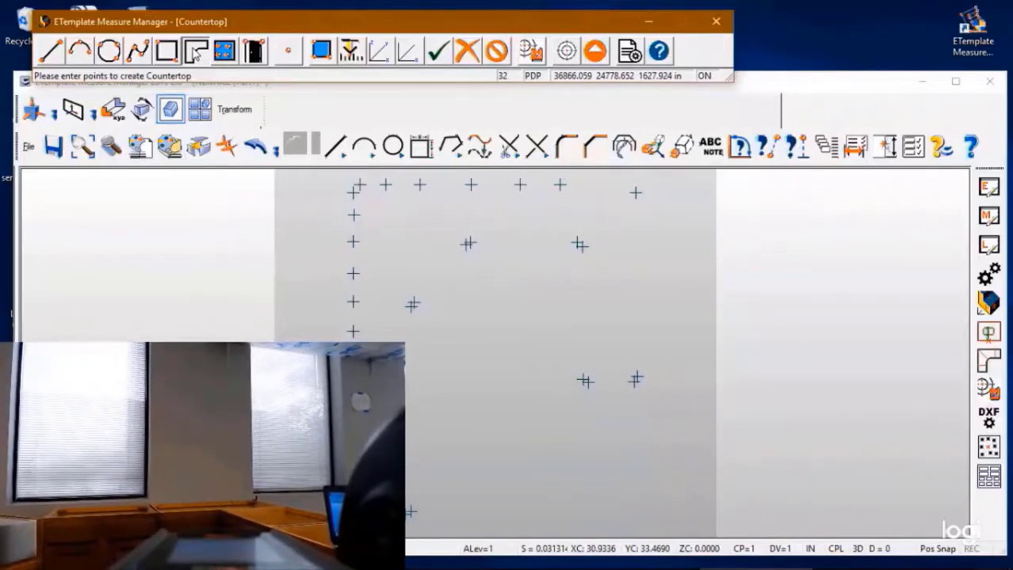
click(590, 187)
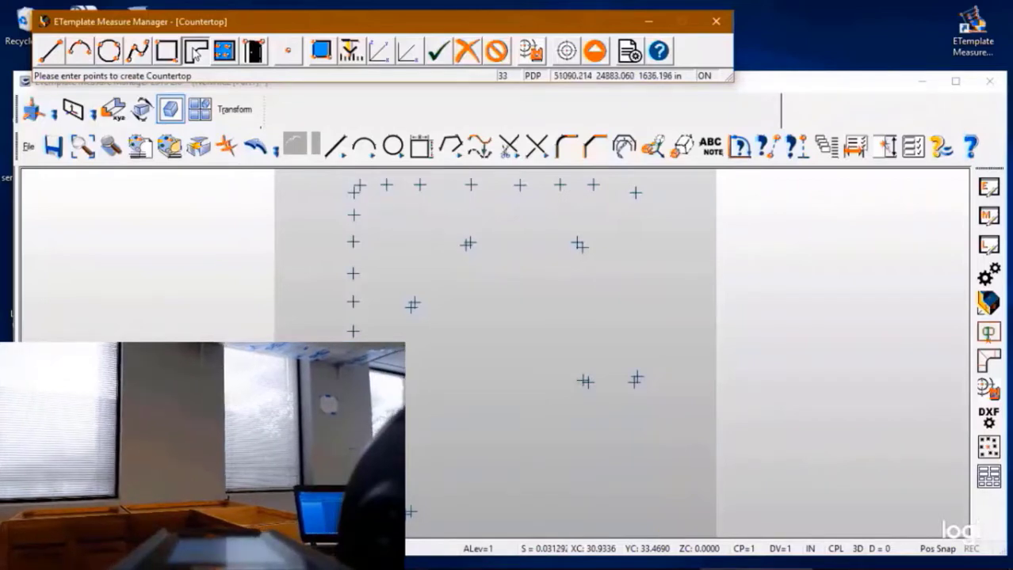
click(622, 188)
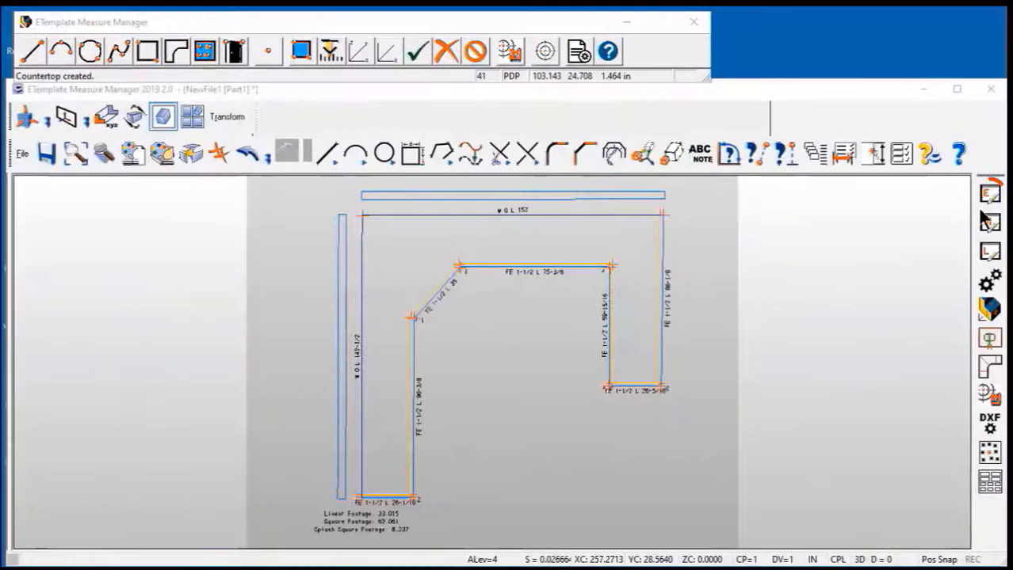
Complete the countertop and open a finished edge for editing
click(987, 192)
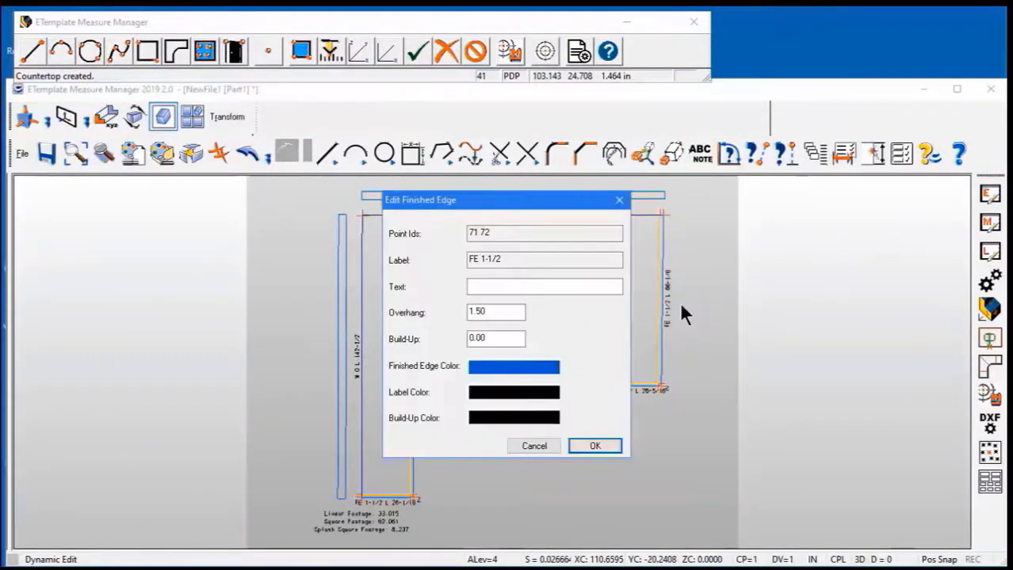
Set the end edge overhang to 6 and its corner radius to 6
click(495, 312)
text(12)
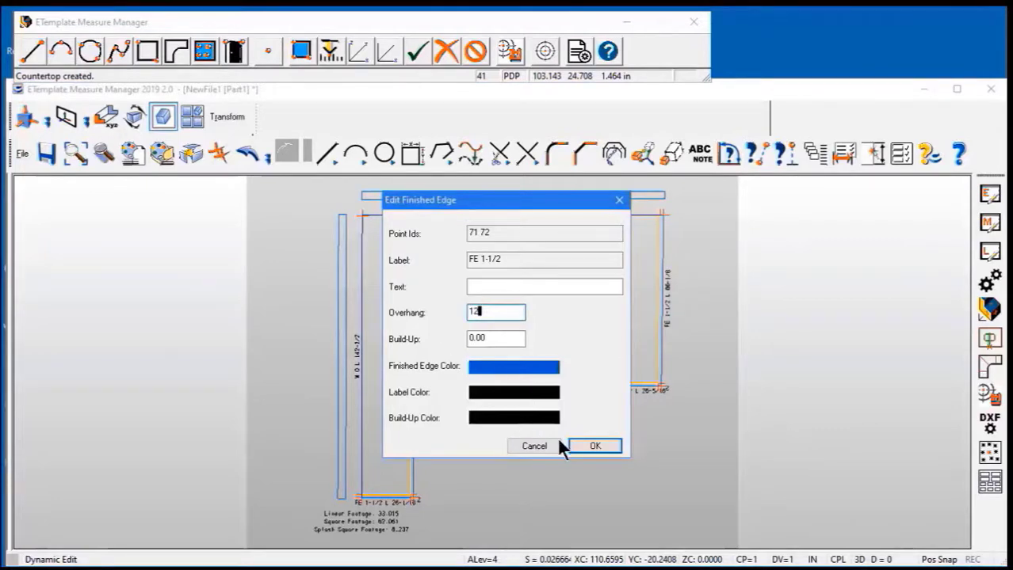
click(595, 446)
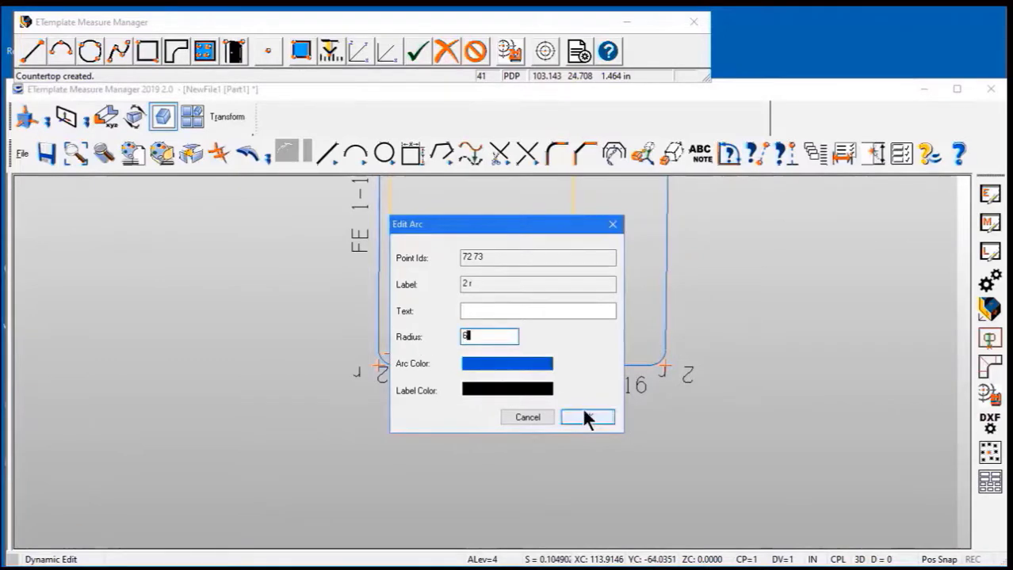
click(587, 418)
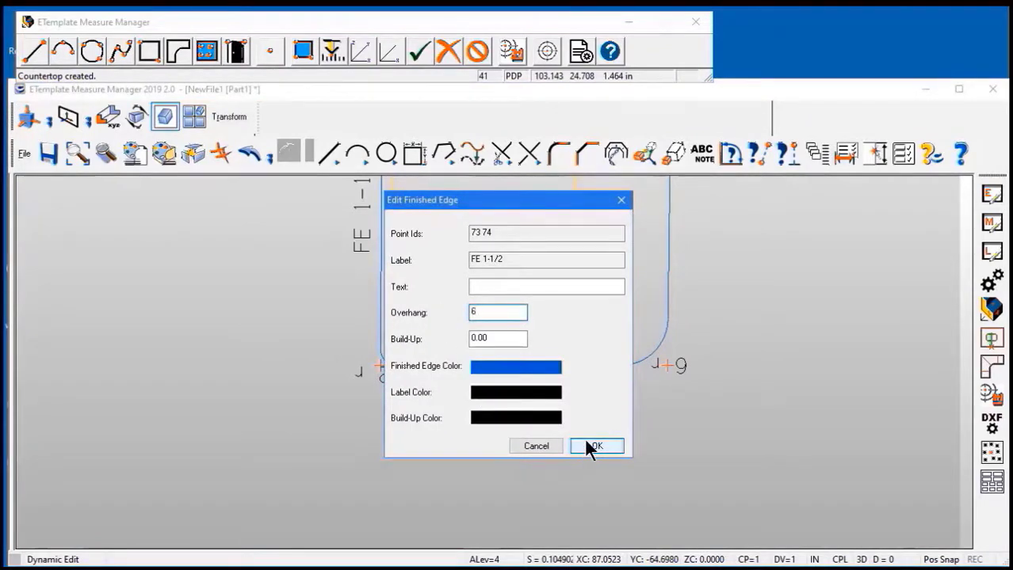
click(596, 446)
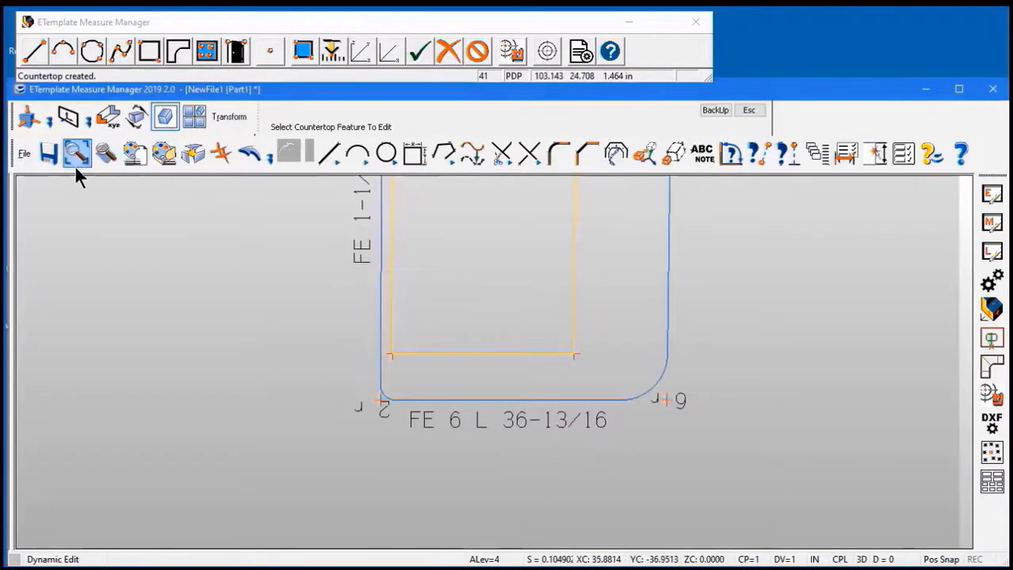
Import blanco.dxf from the sink samples as a DXF feature
click(72, 152)
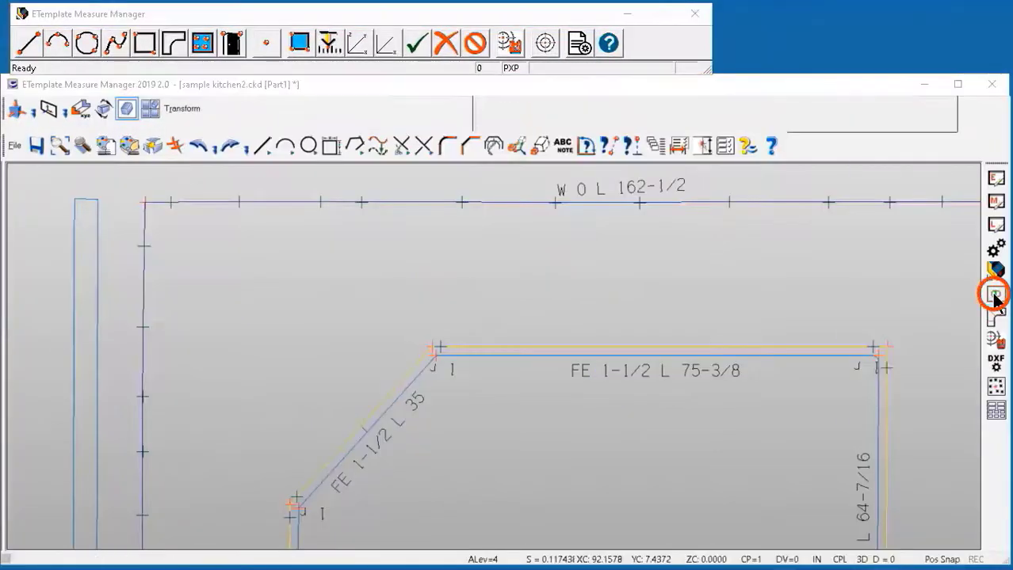
click(995, 292)
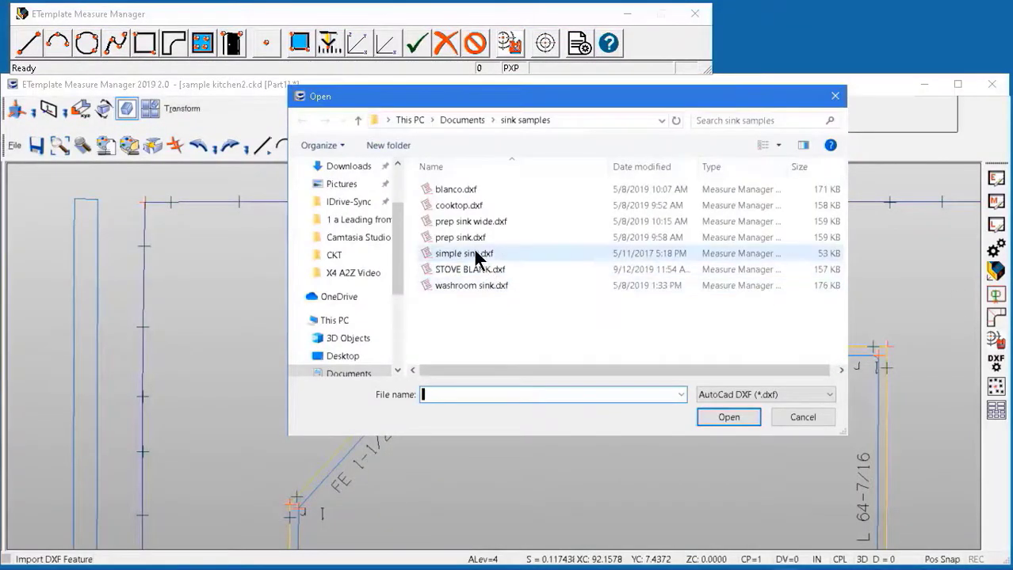
click(455, 189)
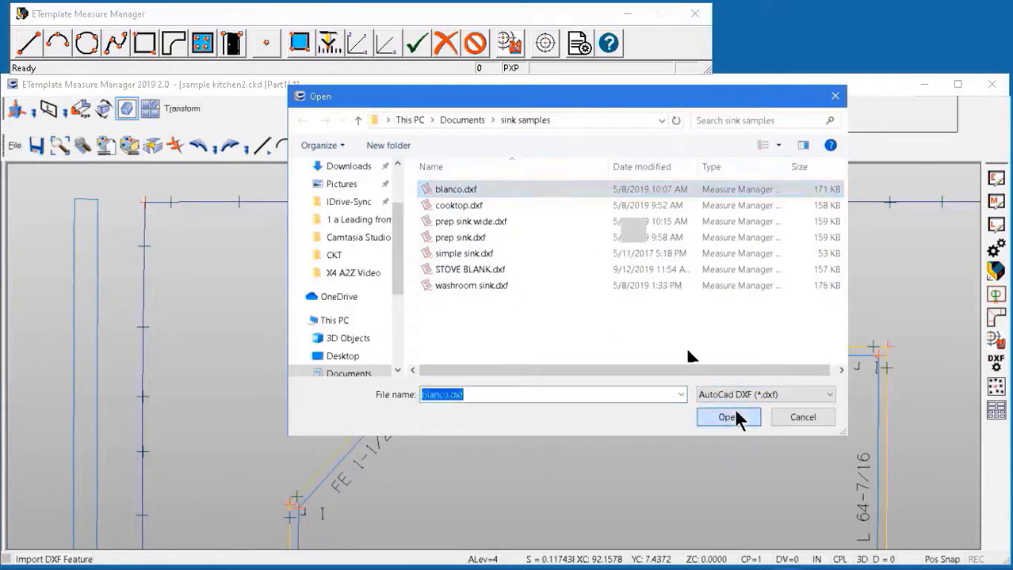
click(726, 417)
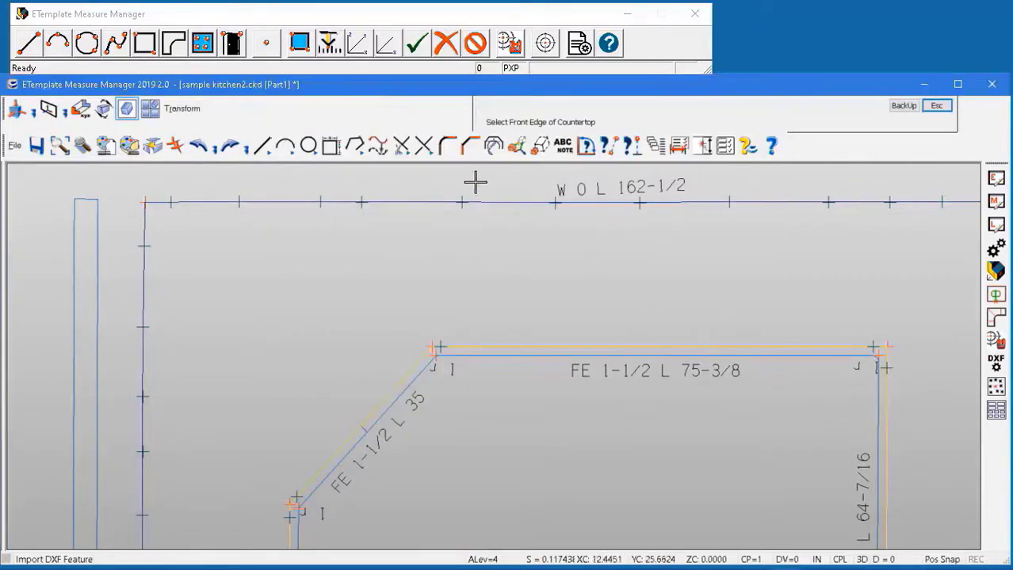
mouse_move(459, 303)
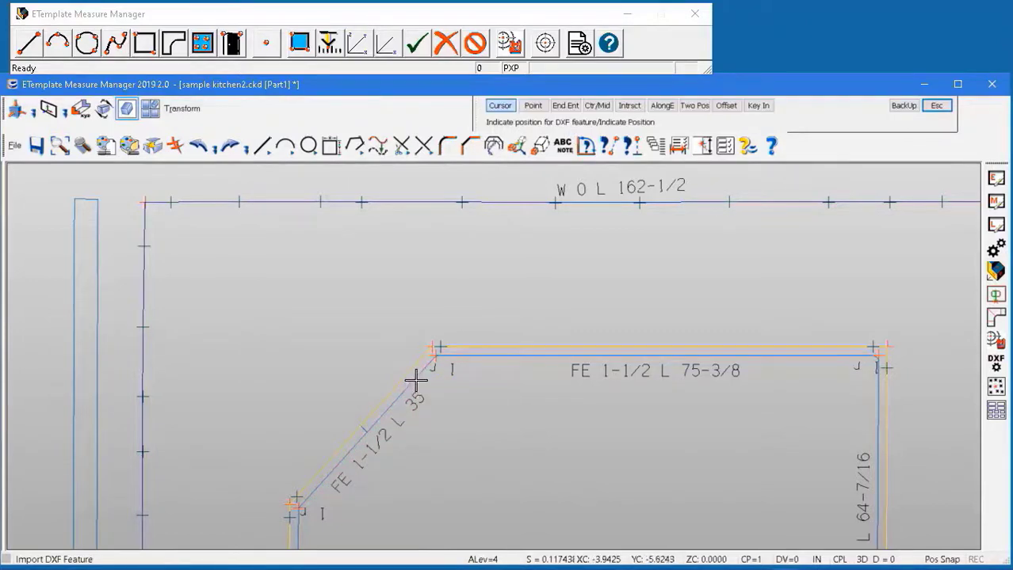
mouse_move(627, 135)
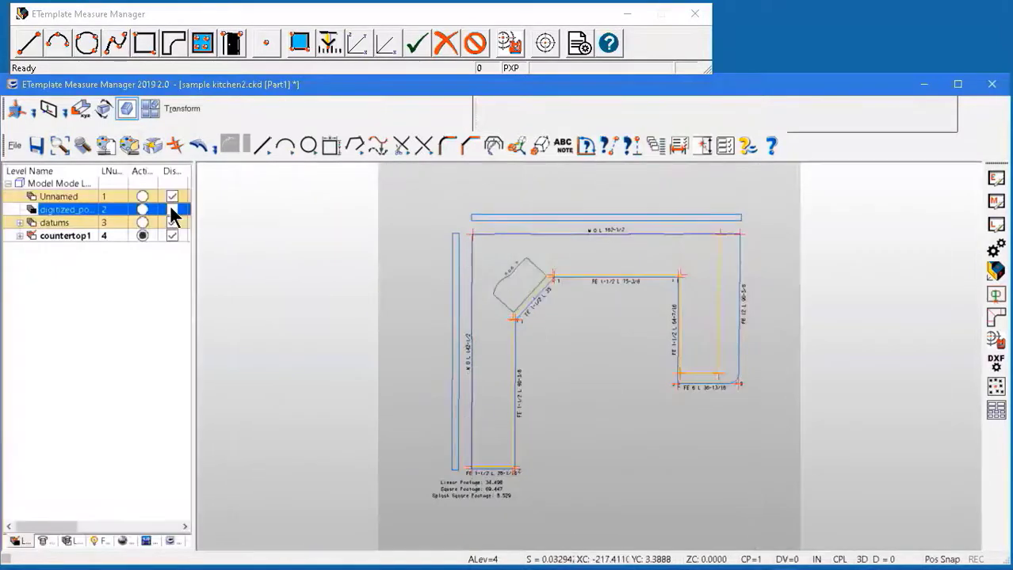
Hide the digitized_points, cornerpoints and notes levels
click(17, 236)
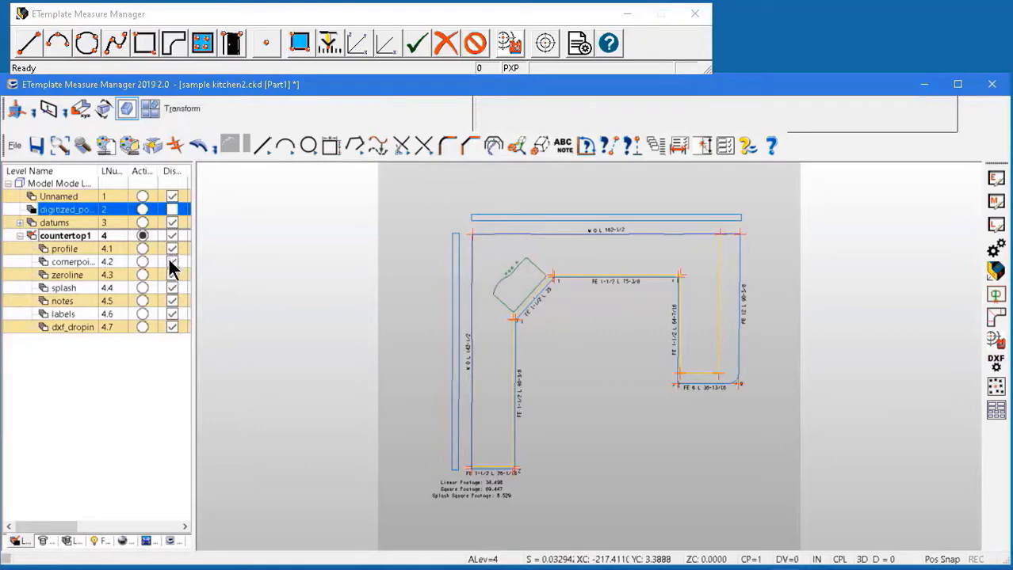
click(172, 275)
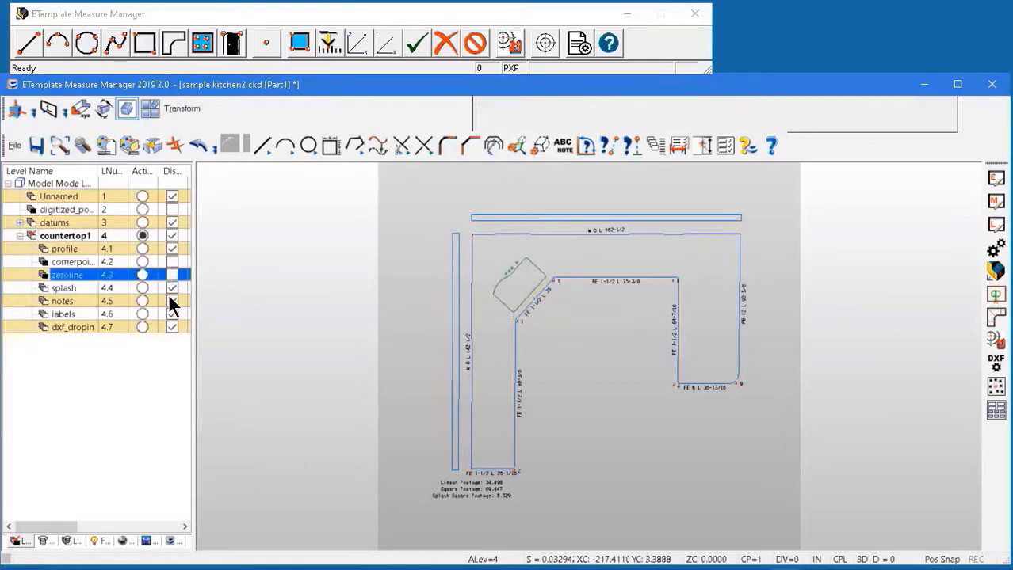
click(172, 300)
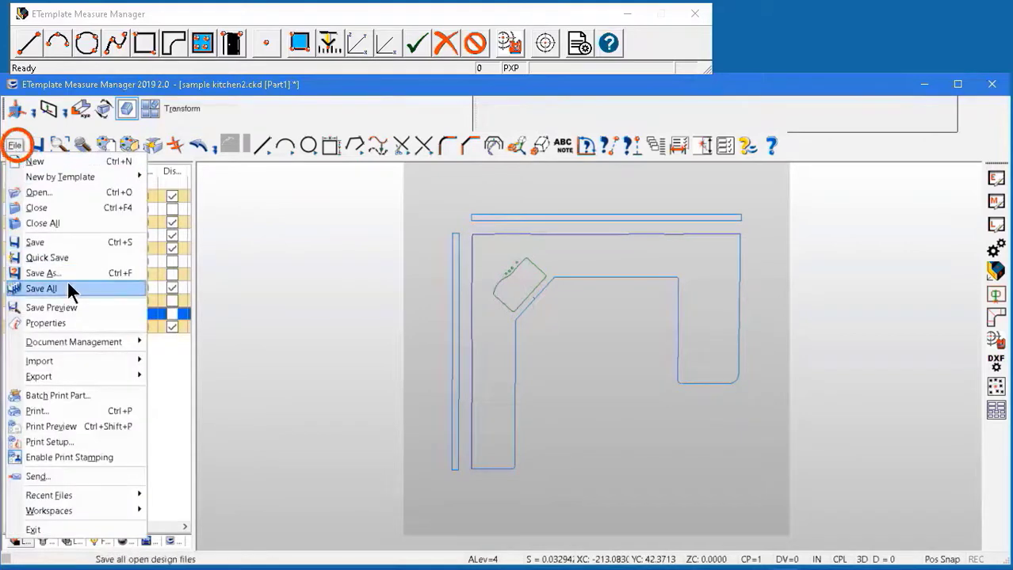
mouse_move(78, 443)
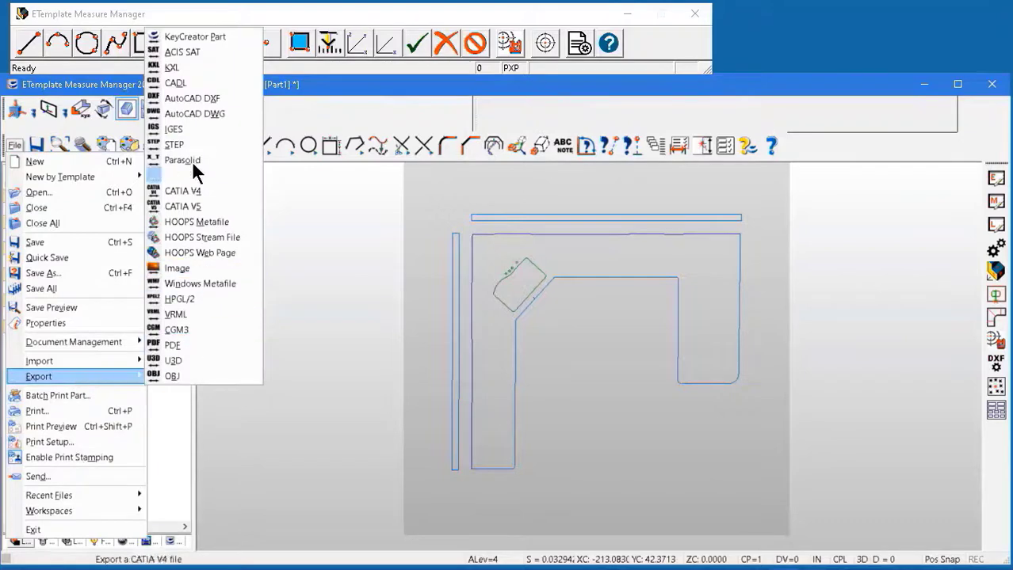
Export all displayed entities to AutoCAD DXF
click(182, 160)
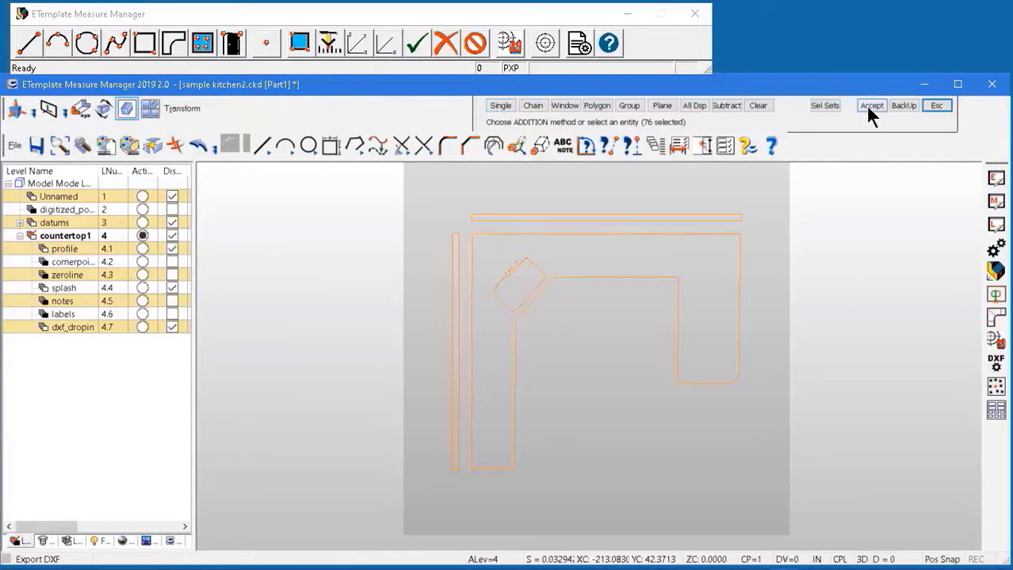
click(37, 554)
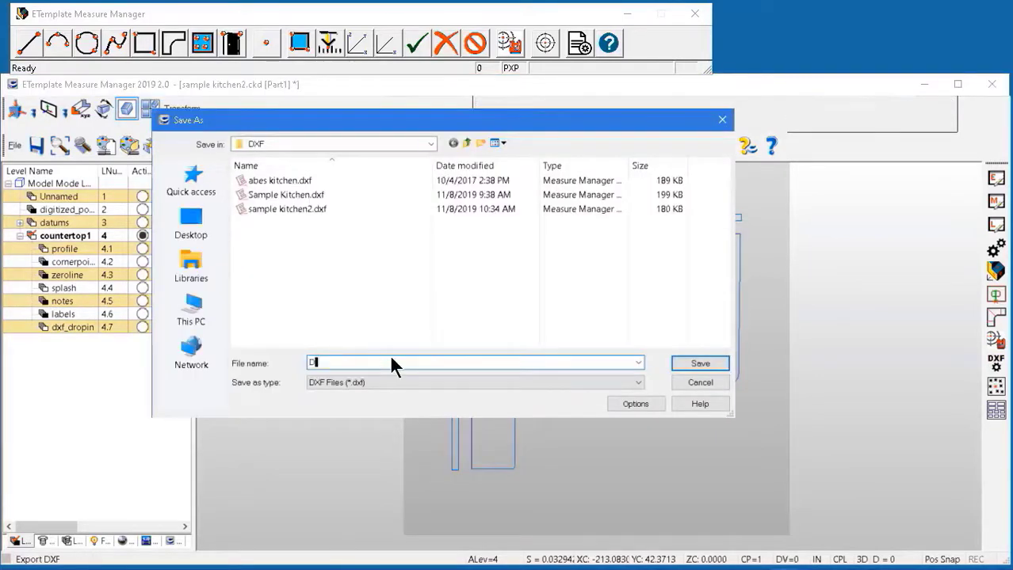
Enter 'Demo' as the DXF file name
text(Demo)
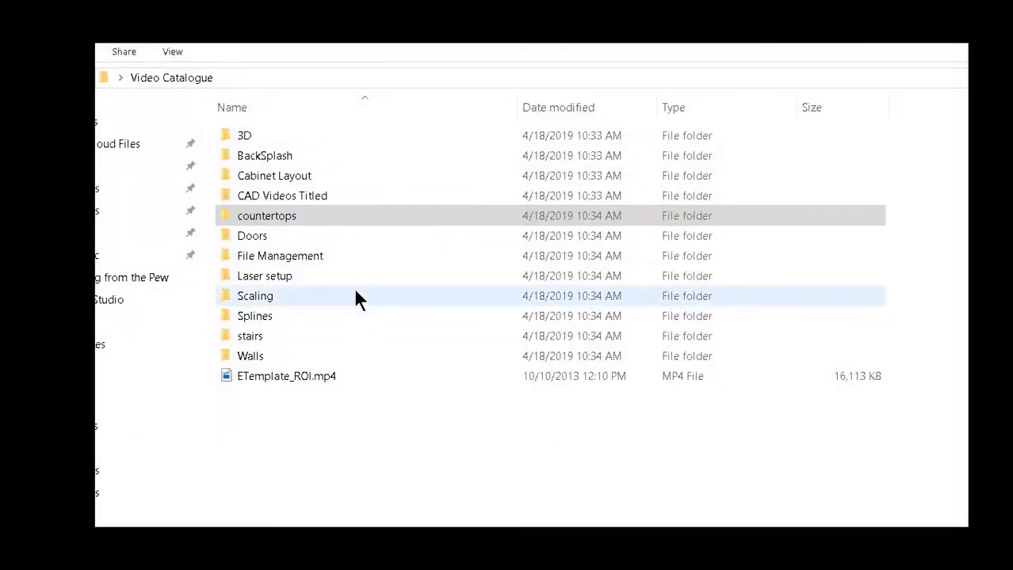
Open the countertops folder in Video Catalogue and select several of its training videos
double_click(266, 216)
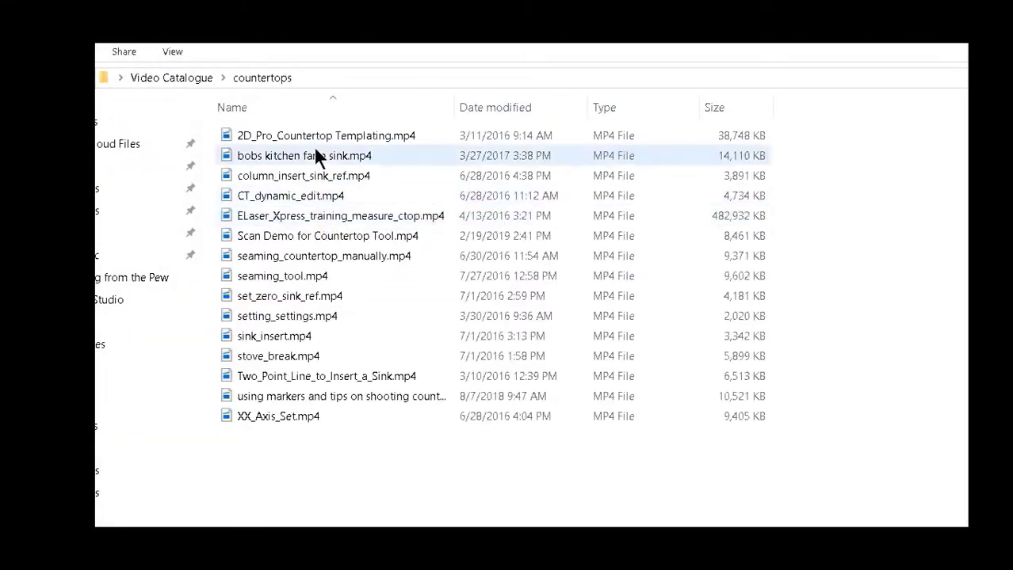
click(288, 195)
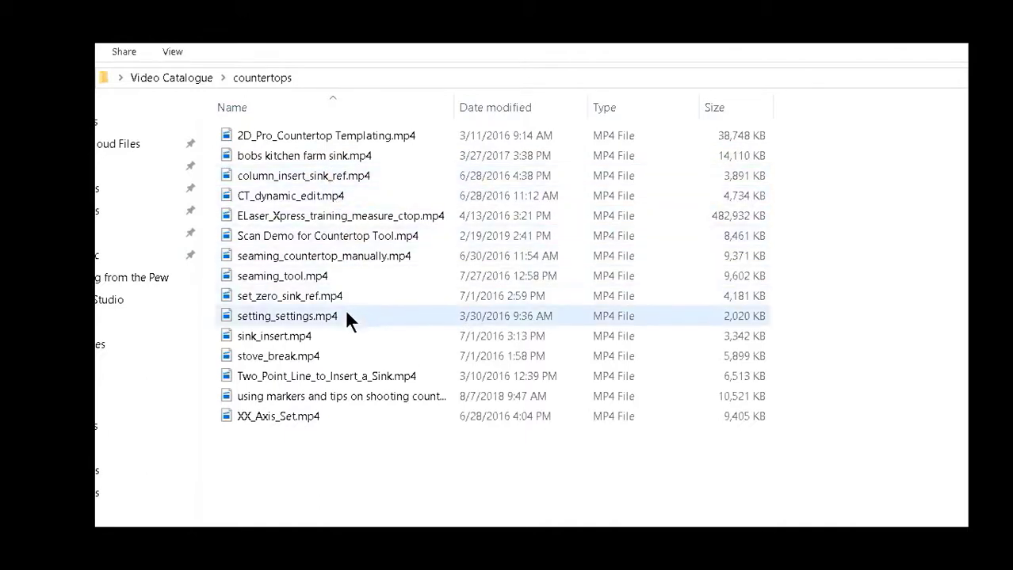
click(339, 376)
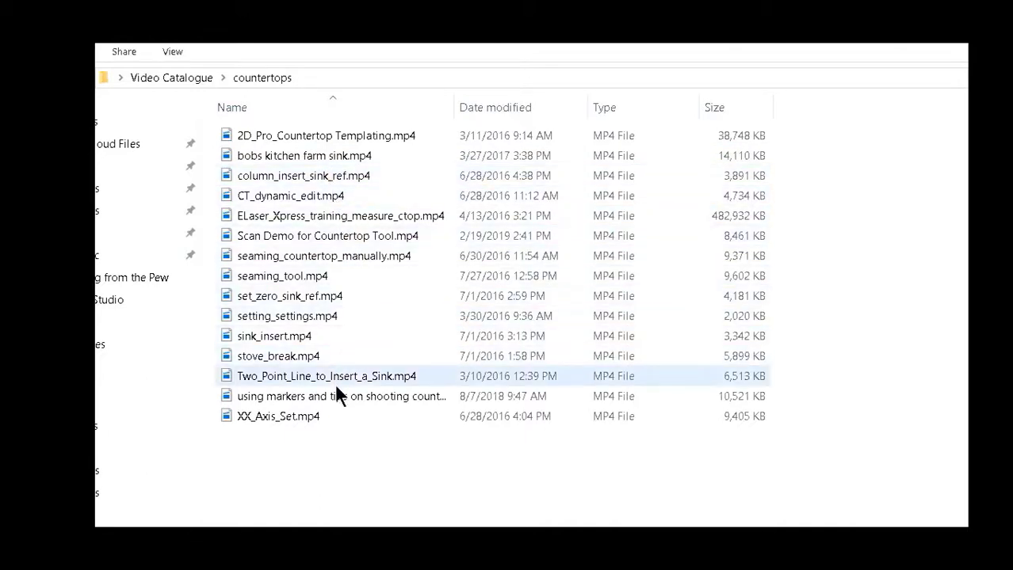
click(278, 416)
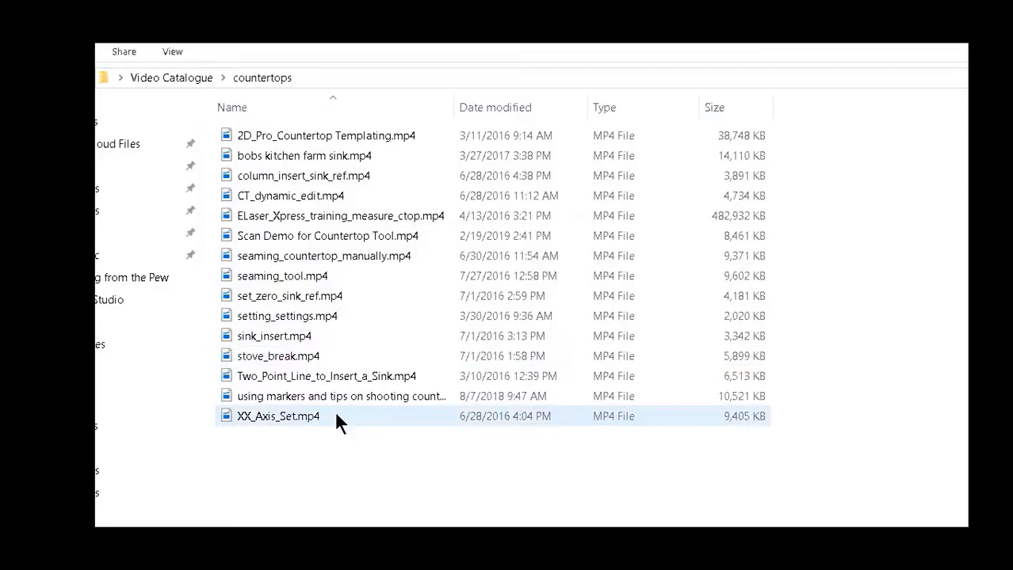